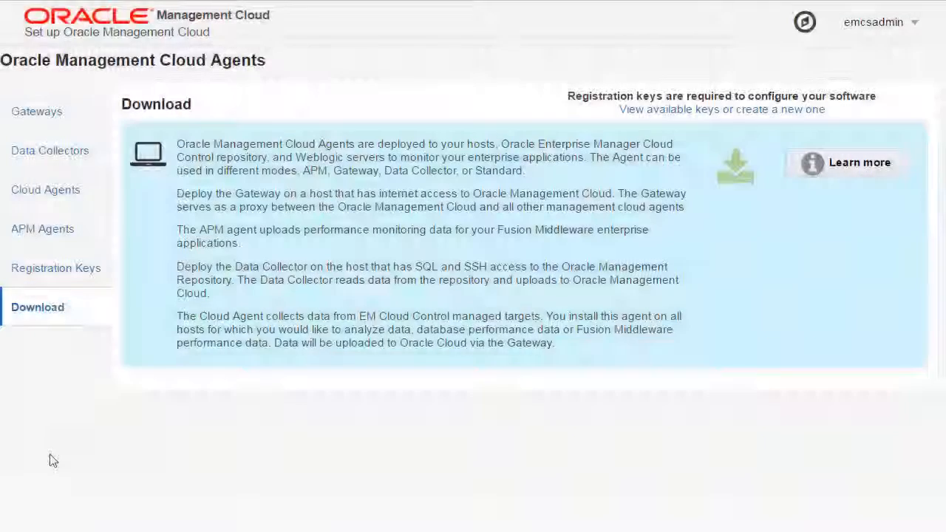
mouse_move(732, 167)
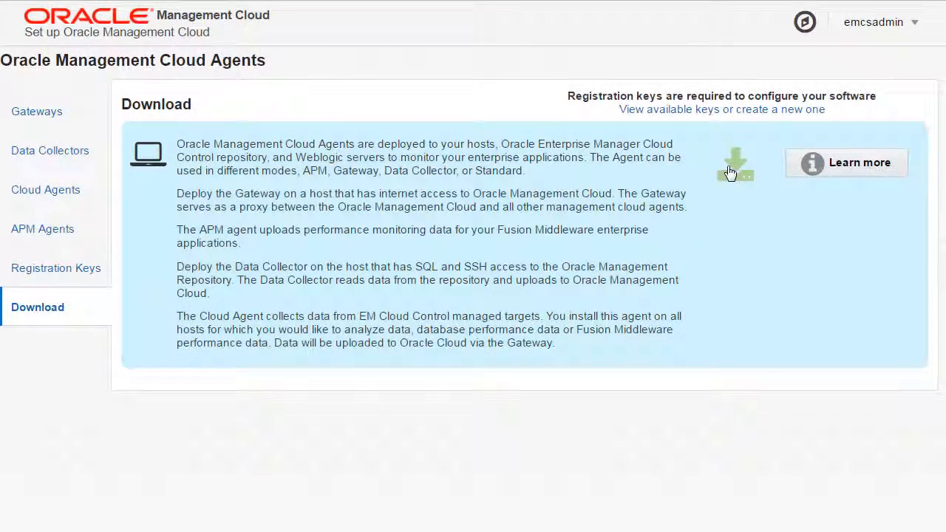
Download the Oracle Management Cloud agent installer from the Agents Download page
click(55, 267)
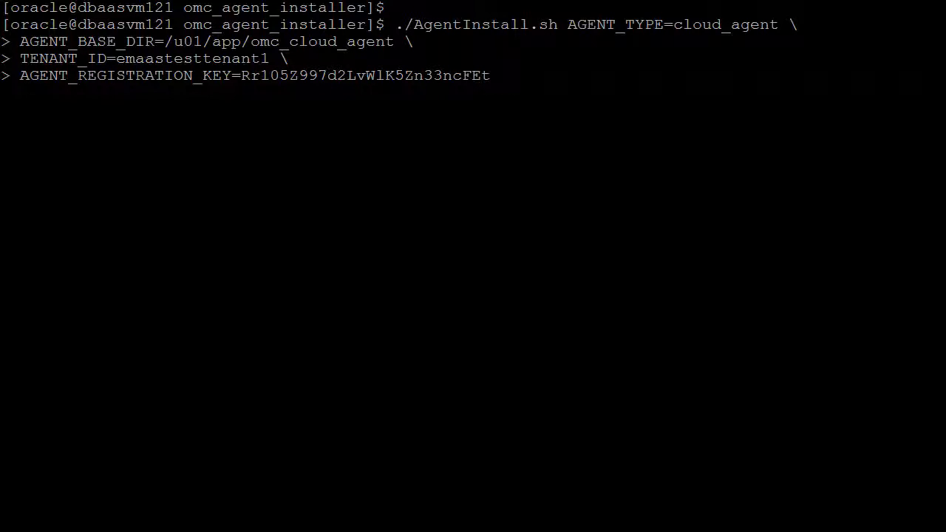
Switch to the root user with 'su -' for running the agent root script
text(su -)
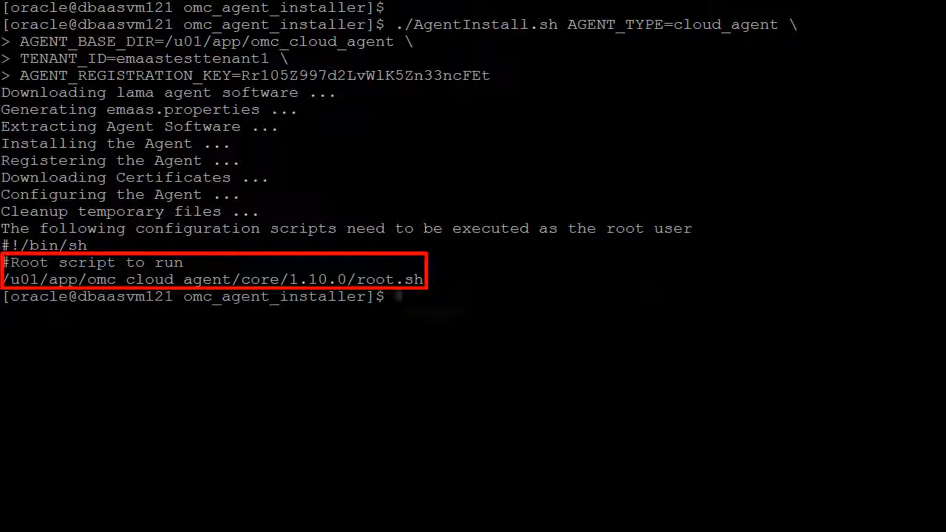
text(su -)
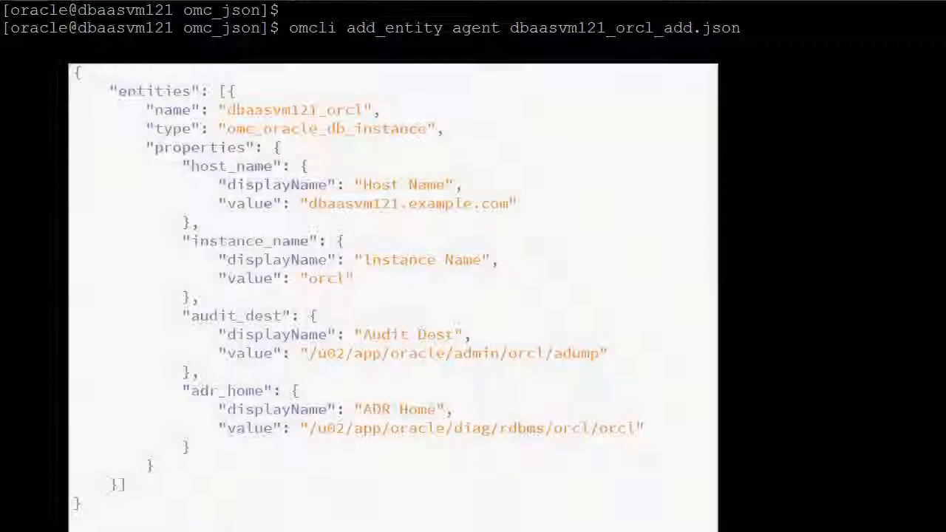
Run omcli add_entity with dbaasvm121_orcl_add.json to add the database instance entity
key(Return)
text(omcli status_entity agent dbaasvm121_orcl.json)
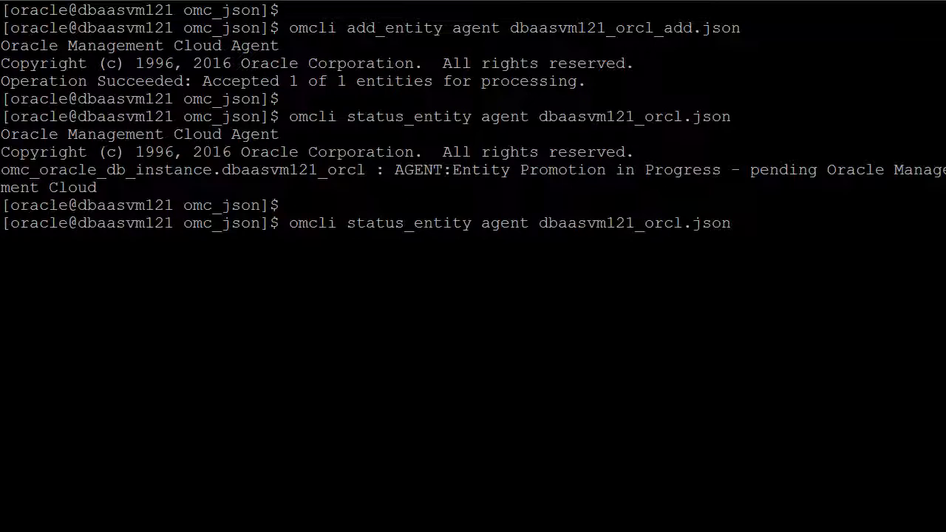
Run 'omcli config agent listtargets' and recheck that dbaasvm121_orcl is fully monitored
text(omcli config agent listtargets)
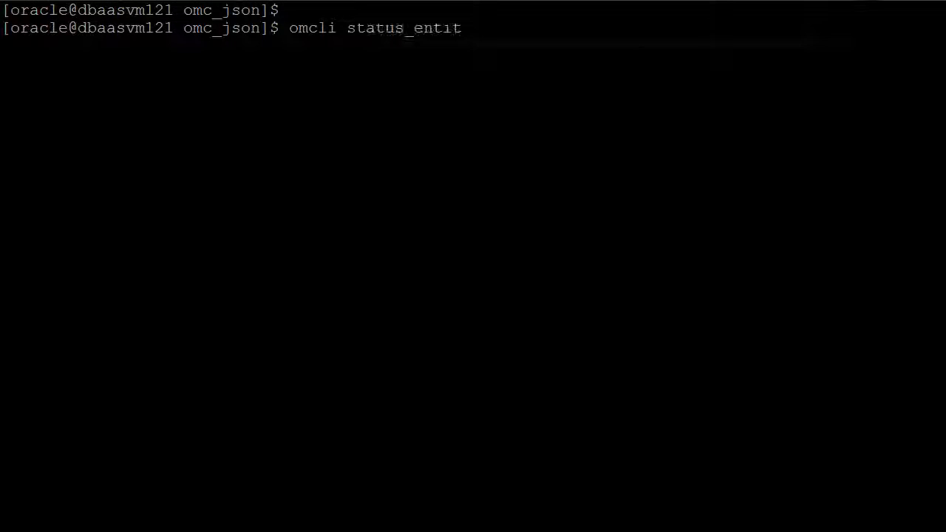
key(Return)
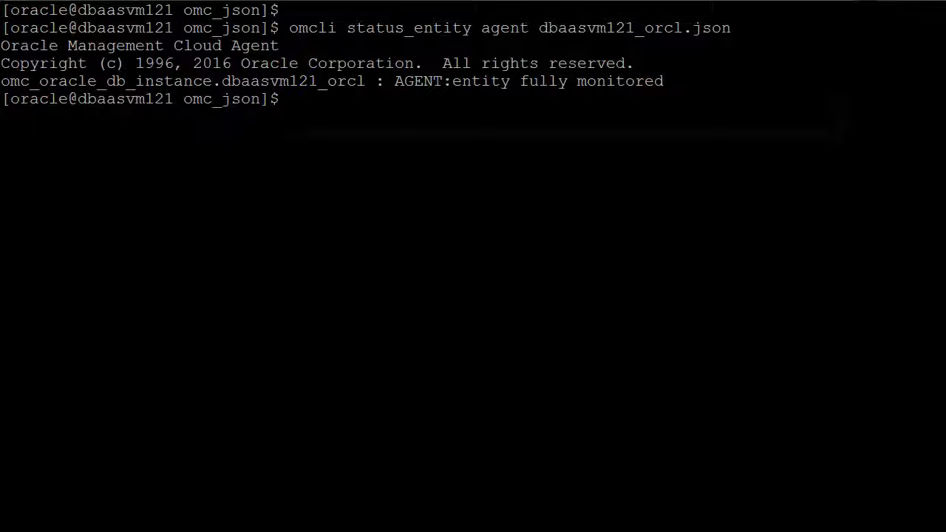